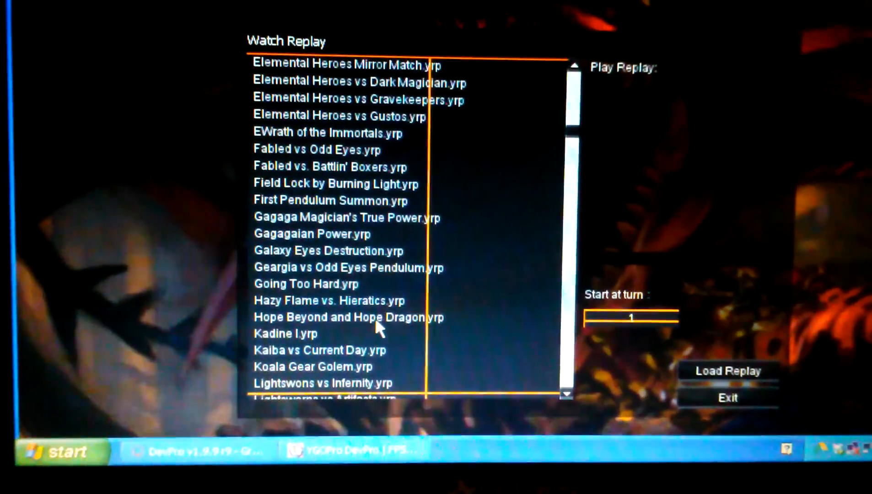
Select 'Hope Beyond and Hope Dragon.yrp' in Watch Replay and load it for playback
click(345, 317)
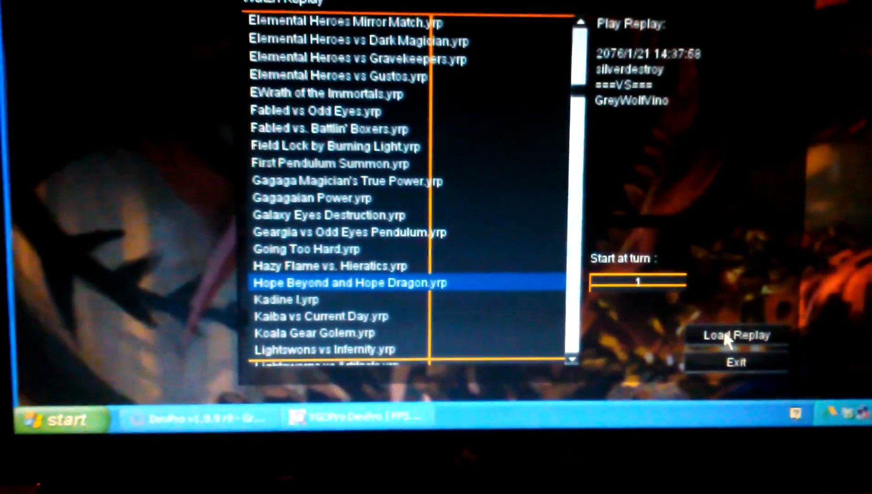
click(736, 335)
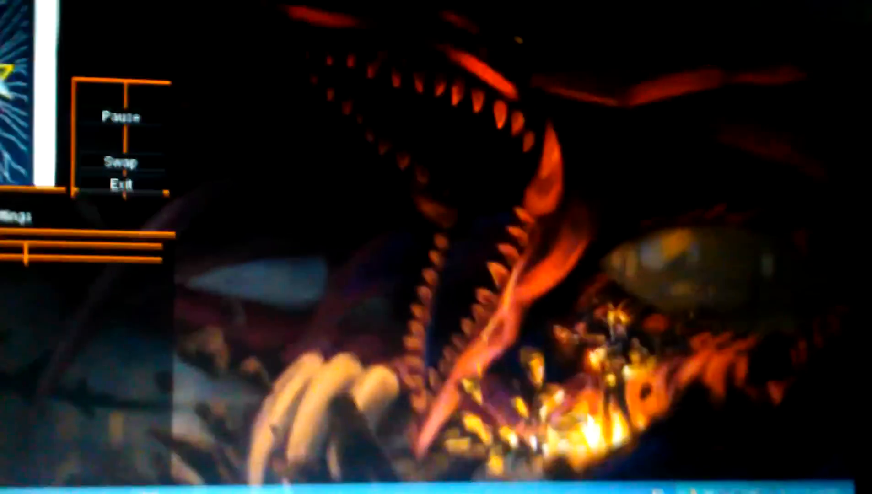